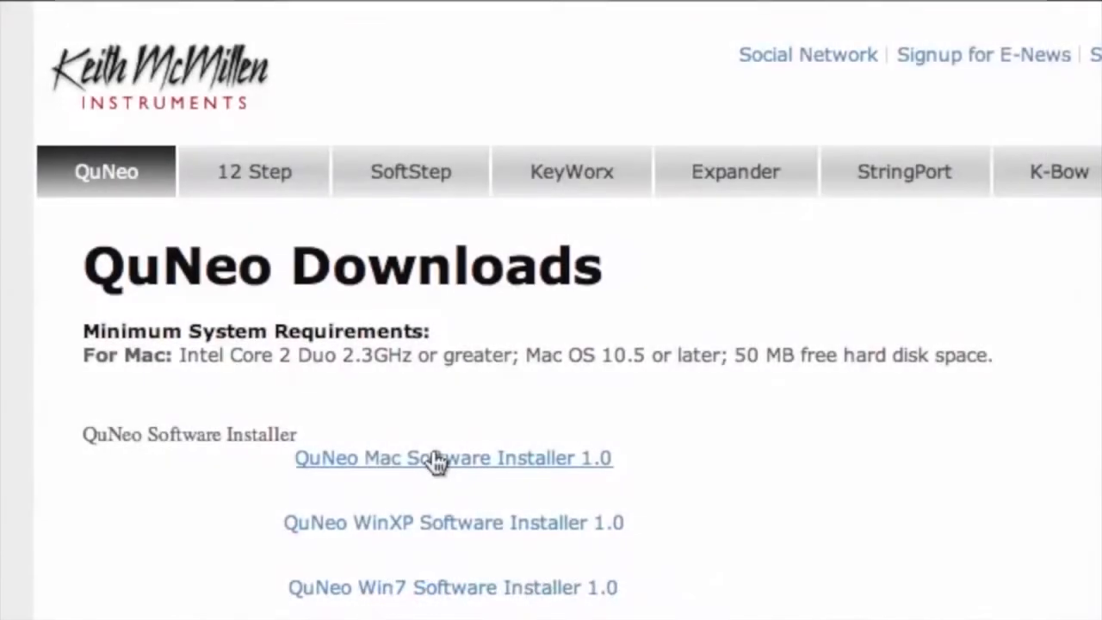
- Download the QuNeo Mac Software Installer 1.0 and install all packages, including Ableton Live
click(436, 458)
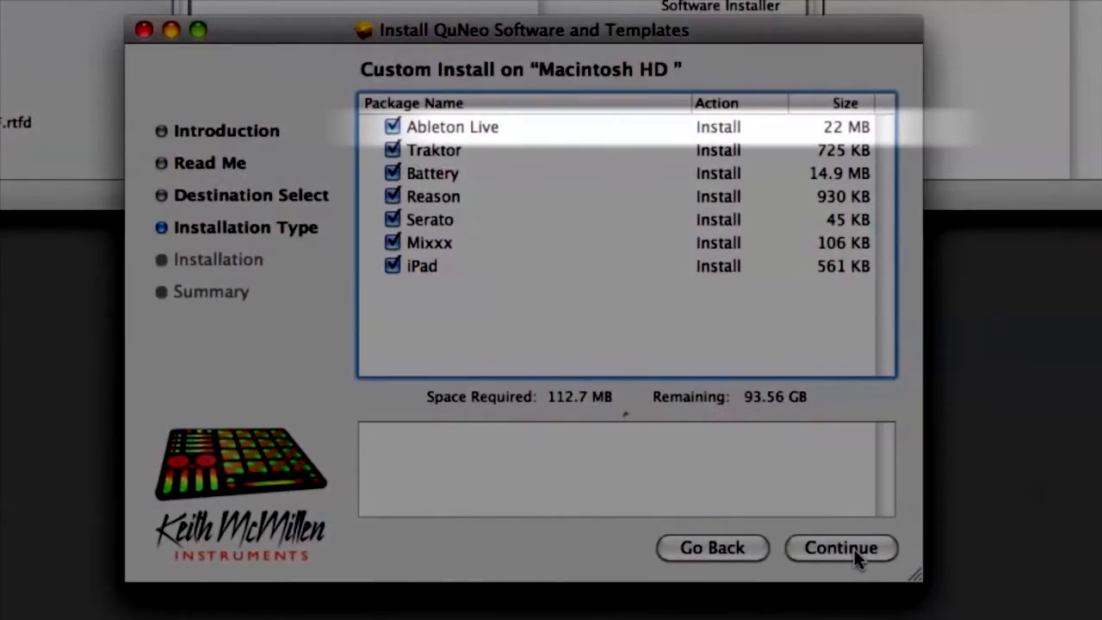
click(840, 548)
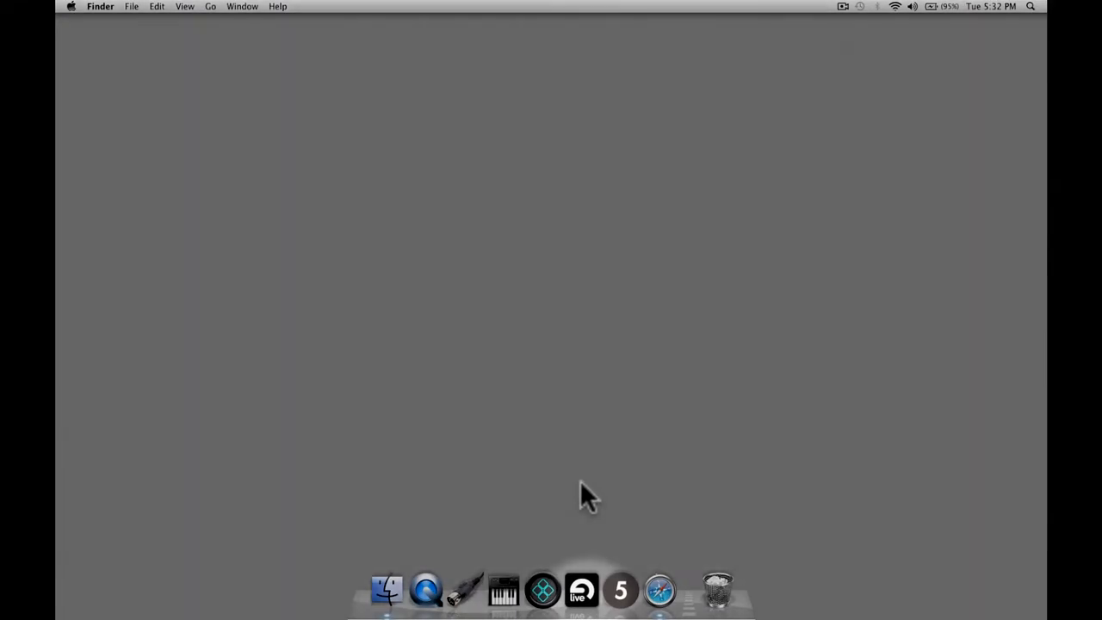
- Launch Ableton Live from the Dock and show the MIDI Sync page of its Preferences
click(582, 589)
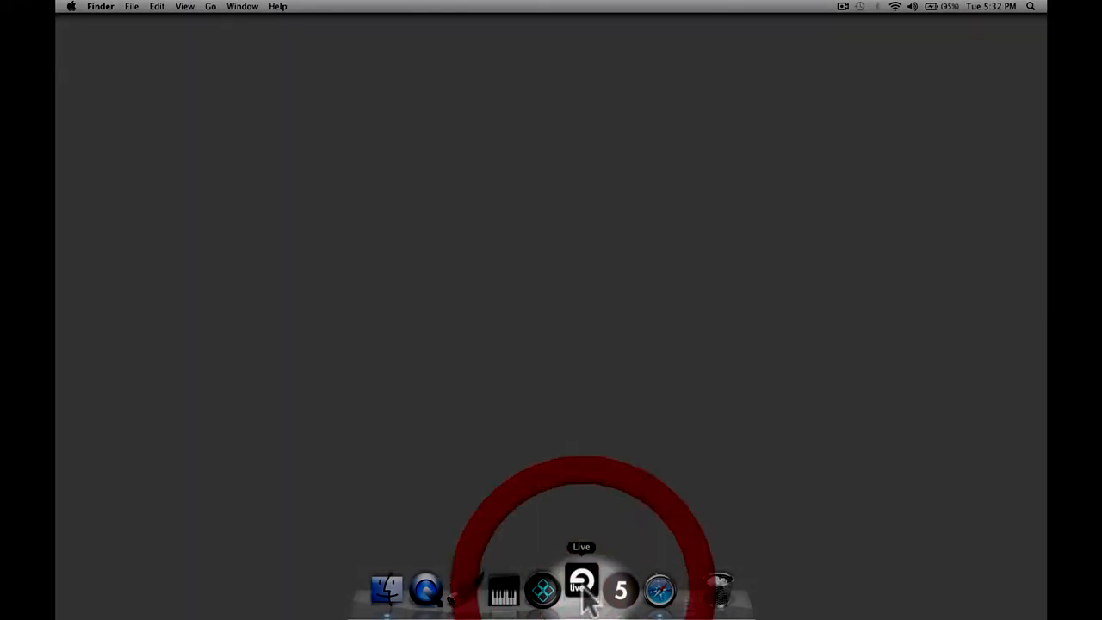
click(584, 587)
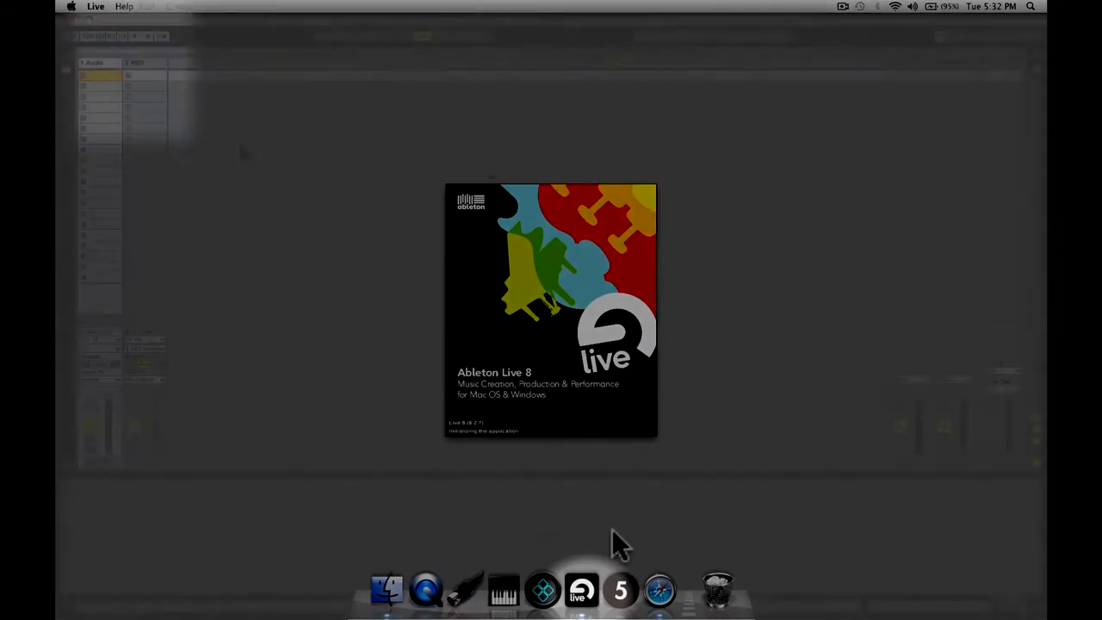
click(97, 7)
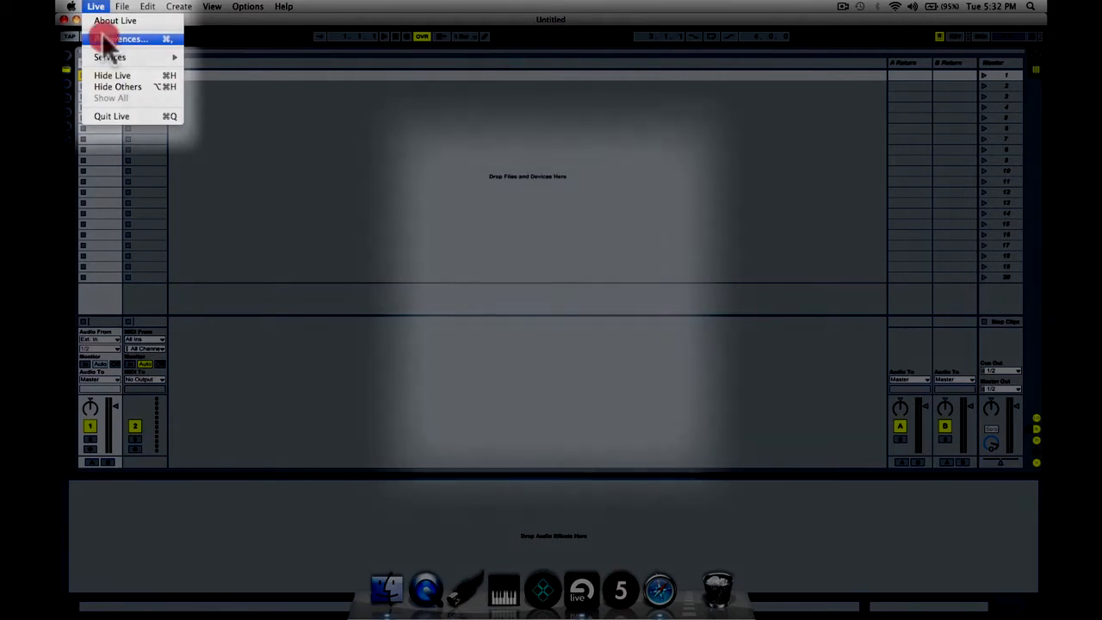
click(129, 37)
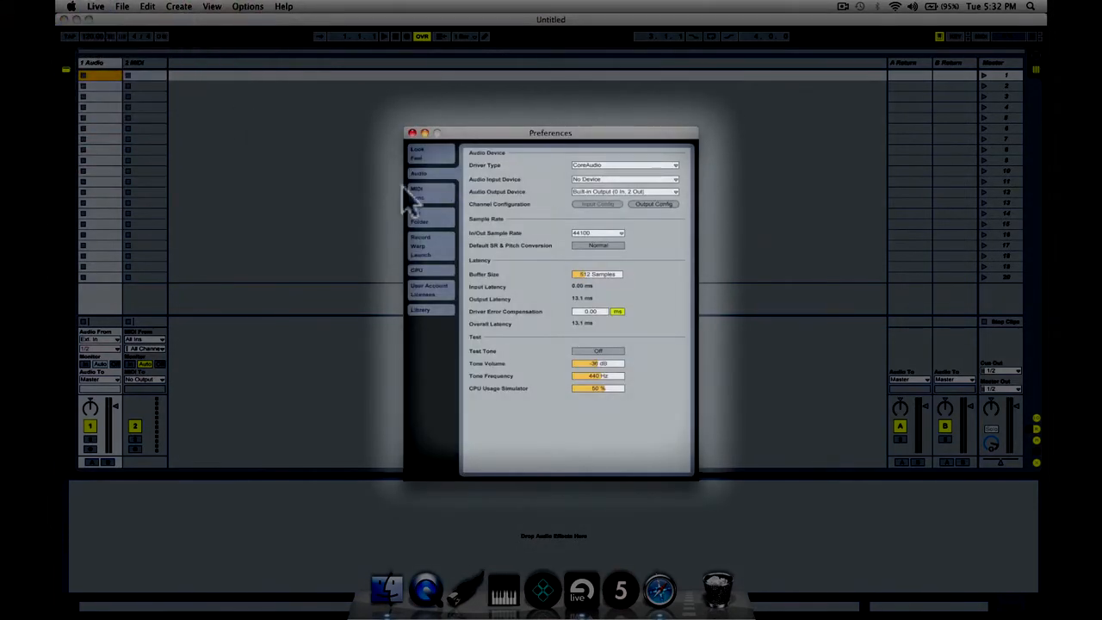
click(417, 191)
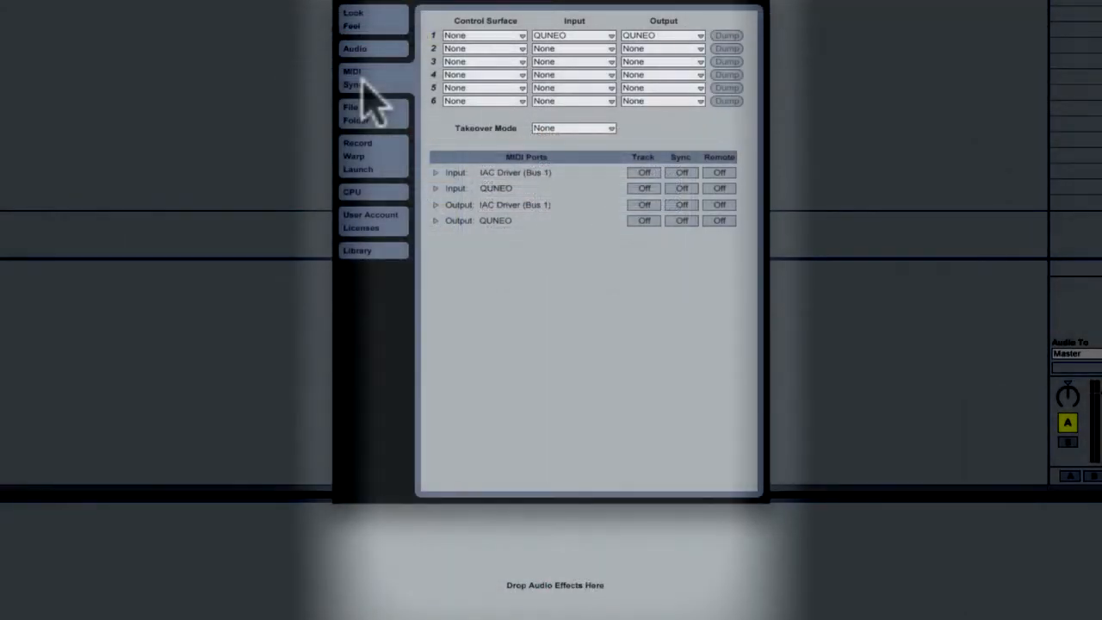
- Choose QuNeo in Control Surface slot 1, with QUNEO as its input and output
click(510, 35)
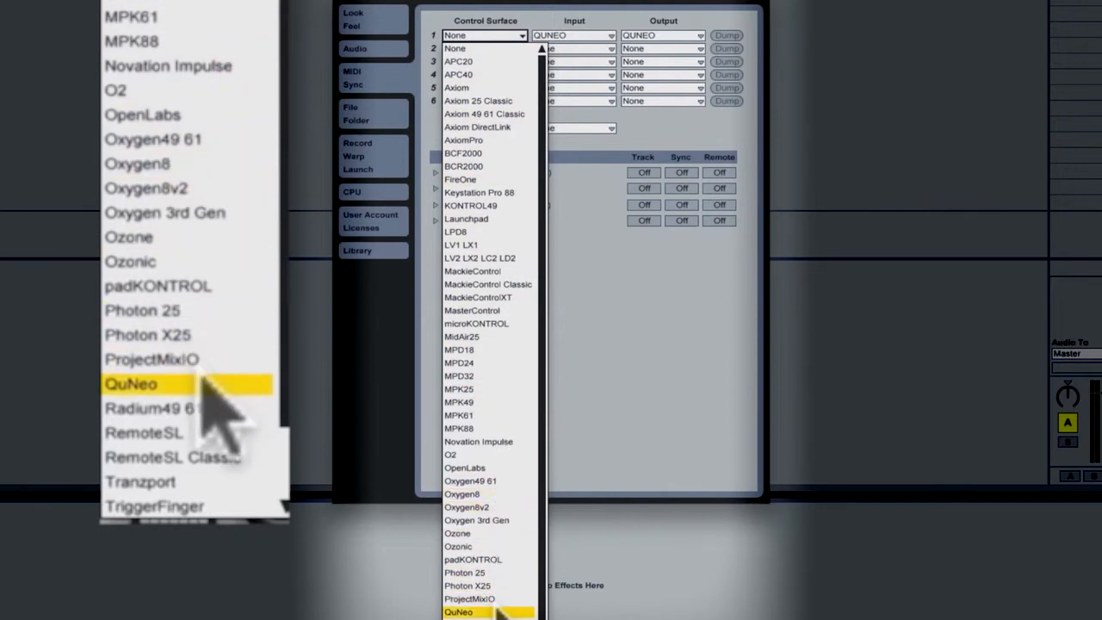
click(138, 384)
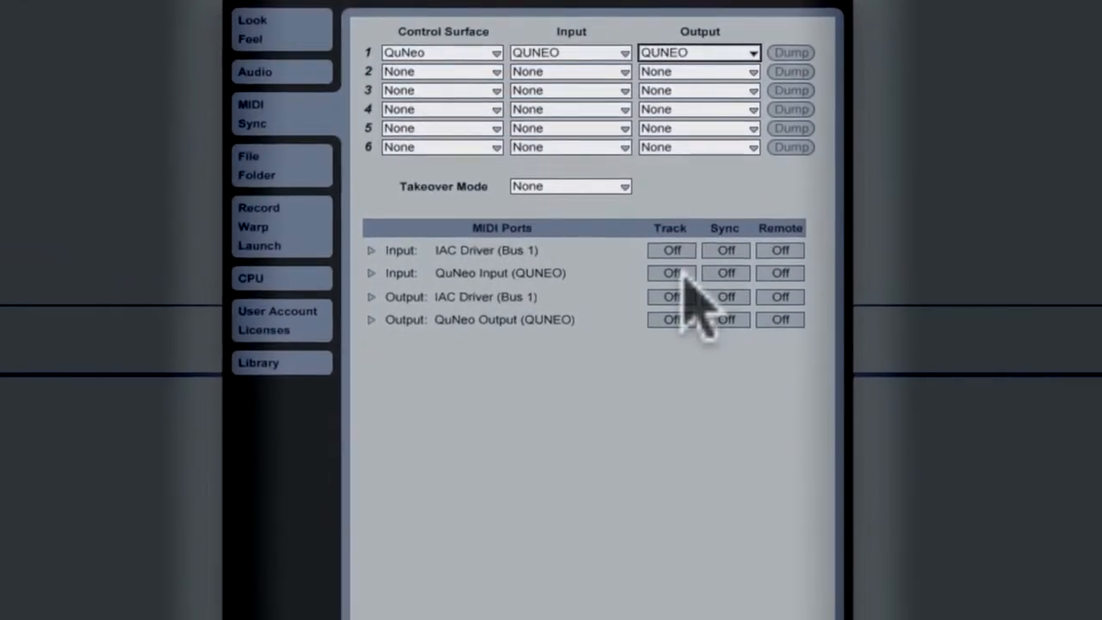
- Switch Track and Remote to On for the QuNeo Input and QuNeo Output MIDI ports
click(670, 272)
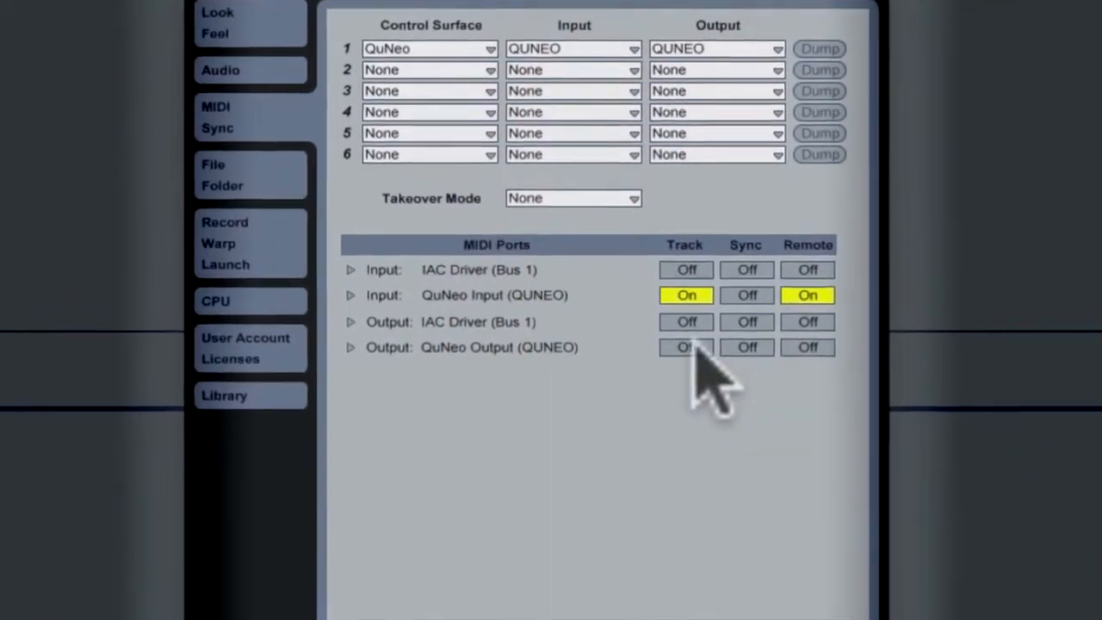
click(685, 348)
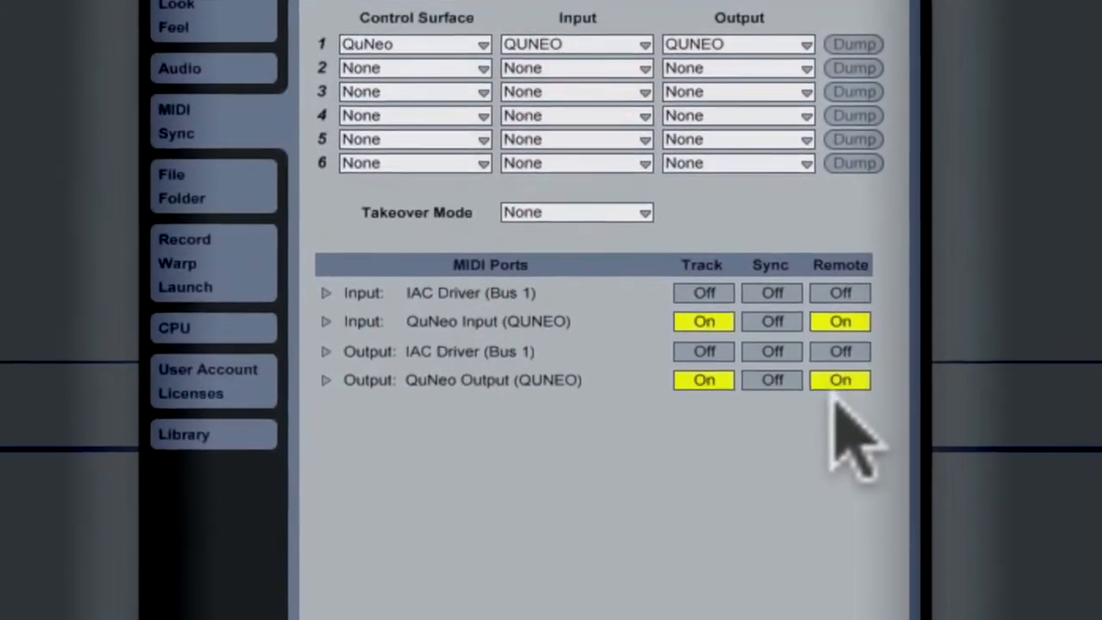